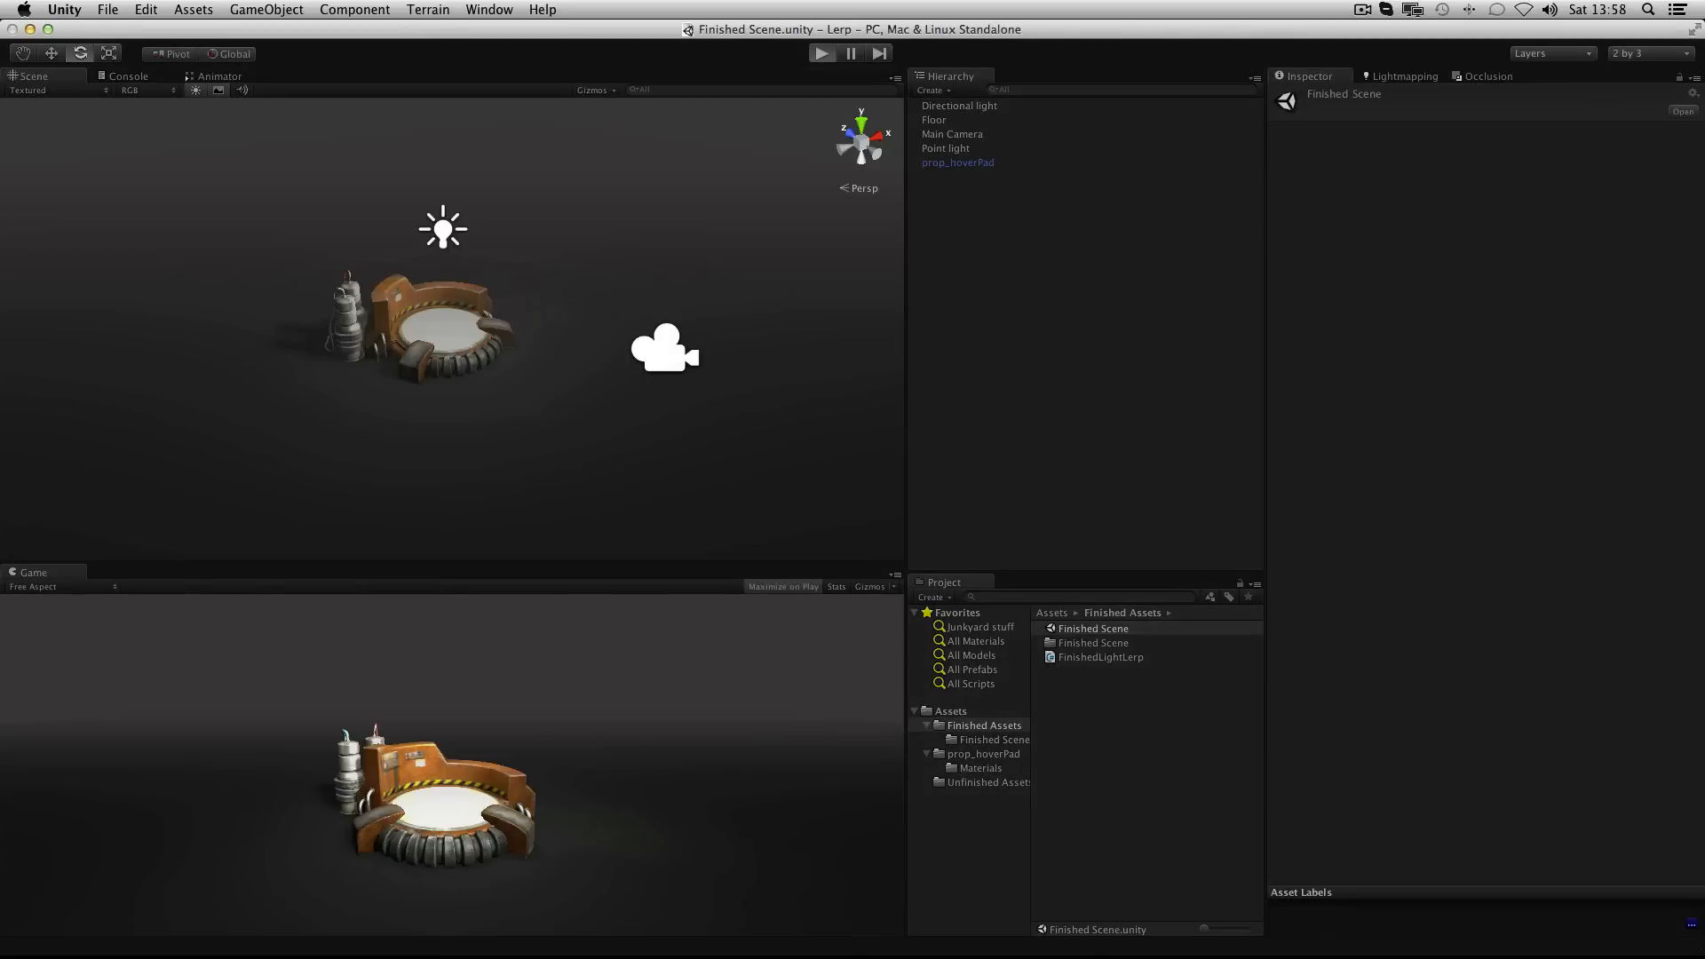
Select the existing newPosition assignment on line 28 in the LightLerp script for replacement.
click(822, 52)
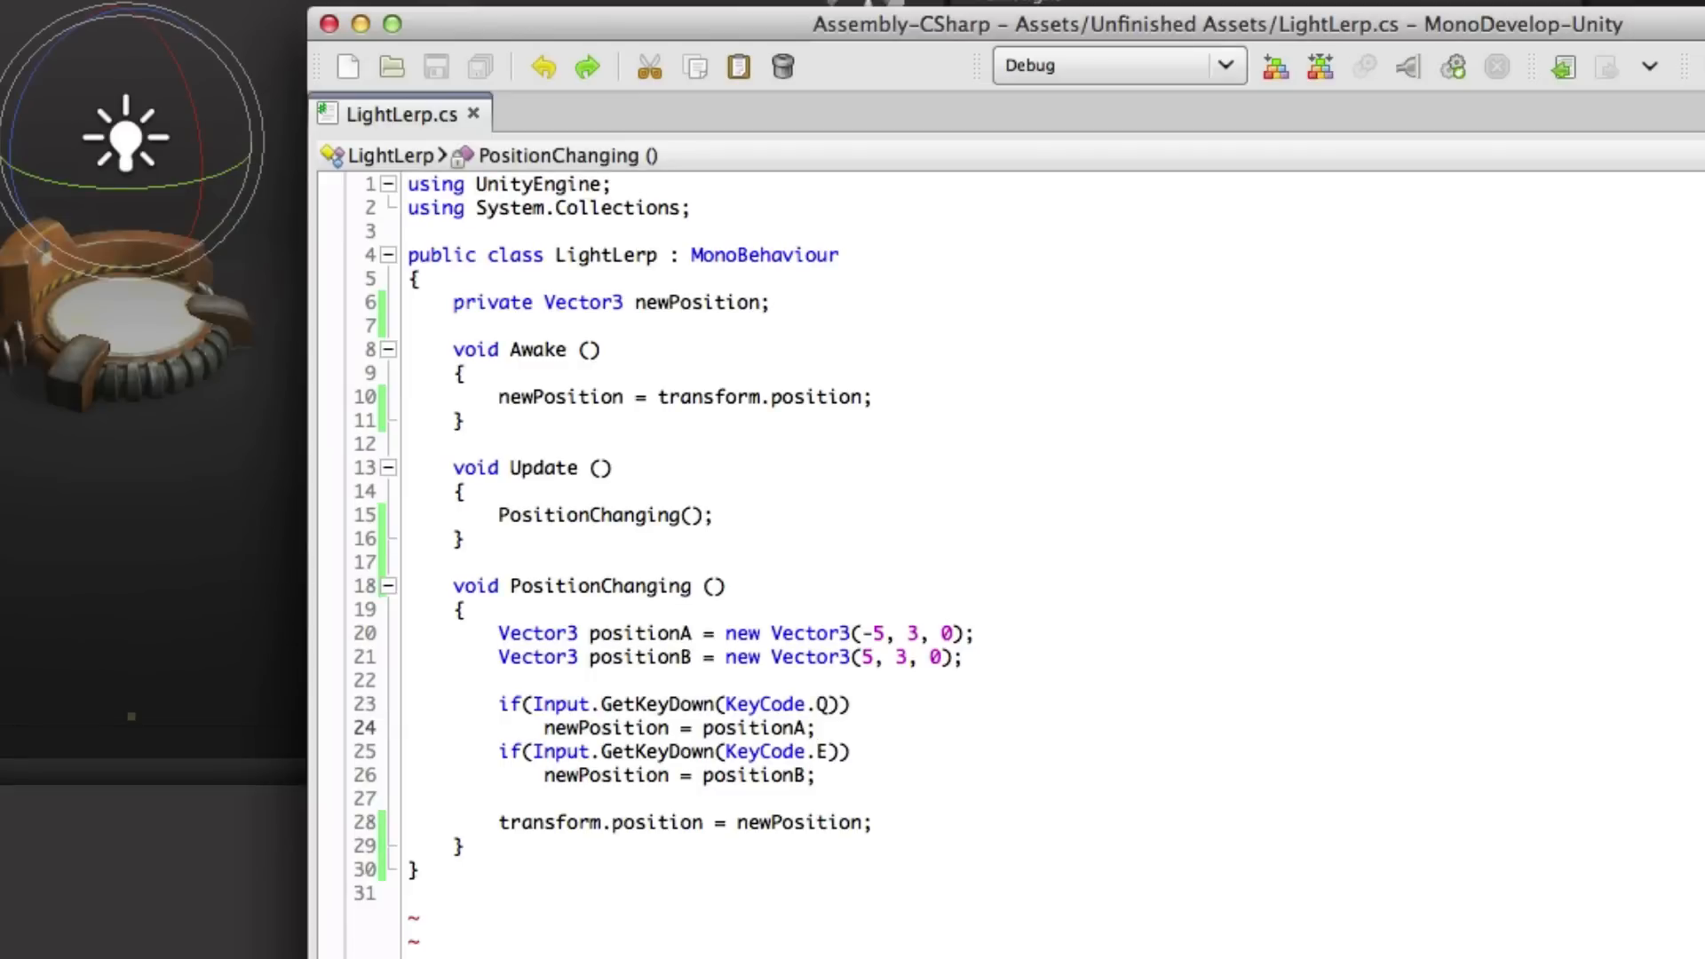
double_click(754, 302)
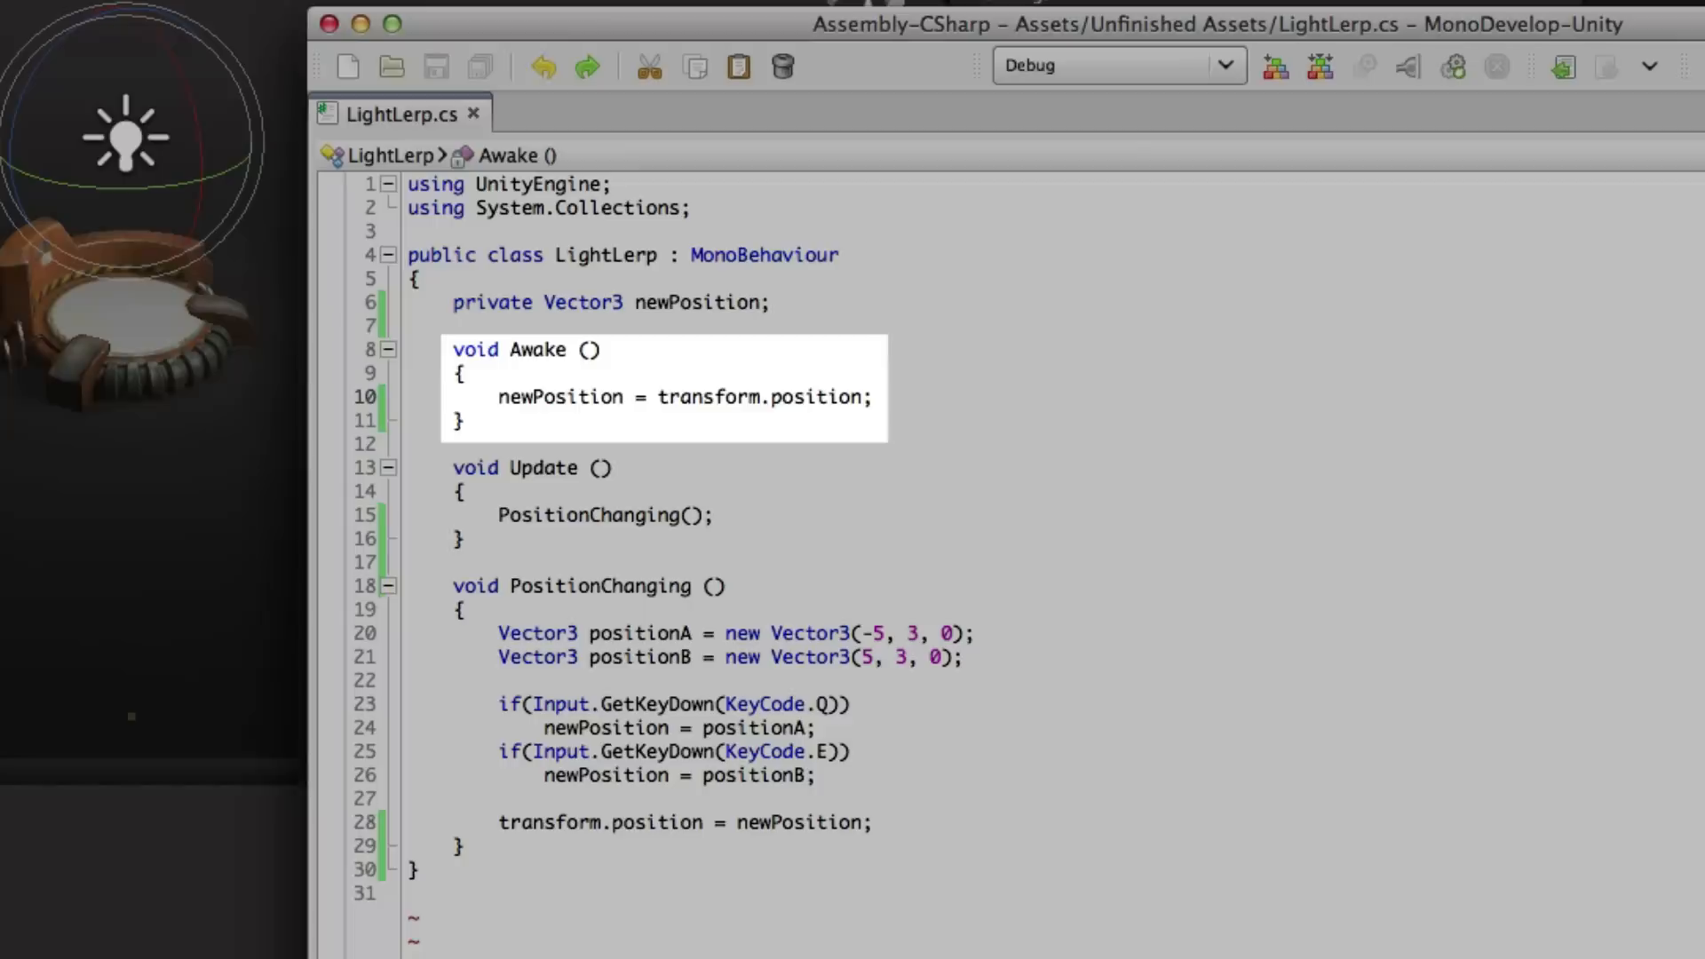
double_click(709, 396)
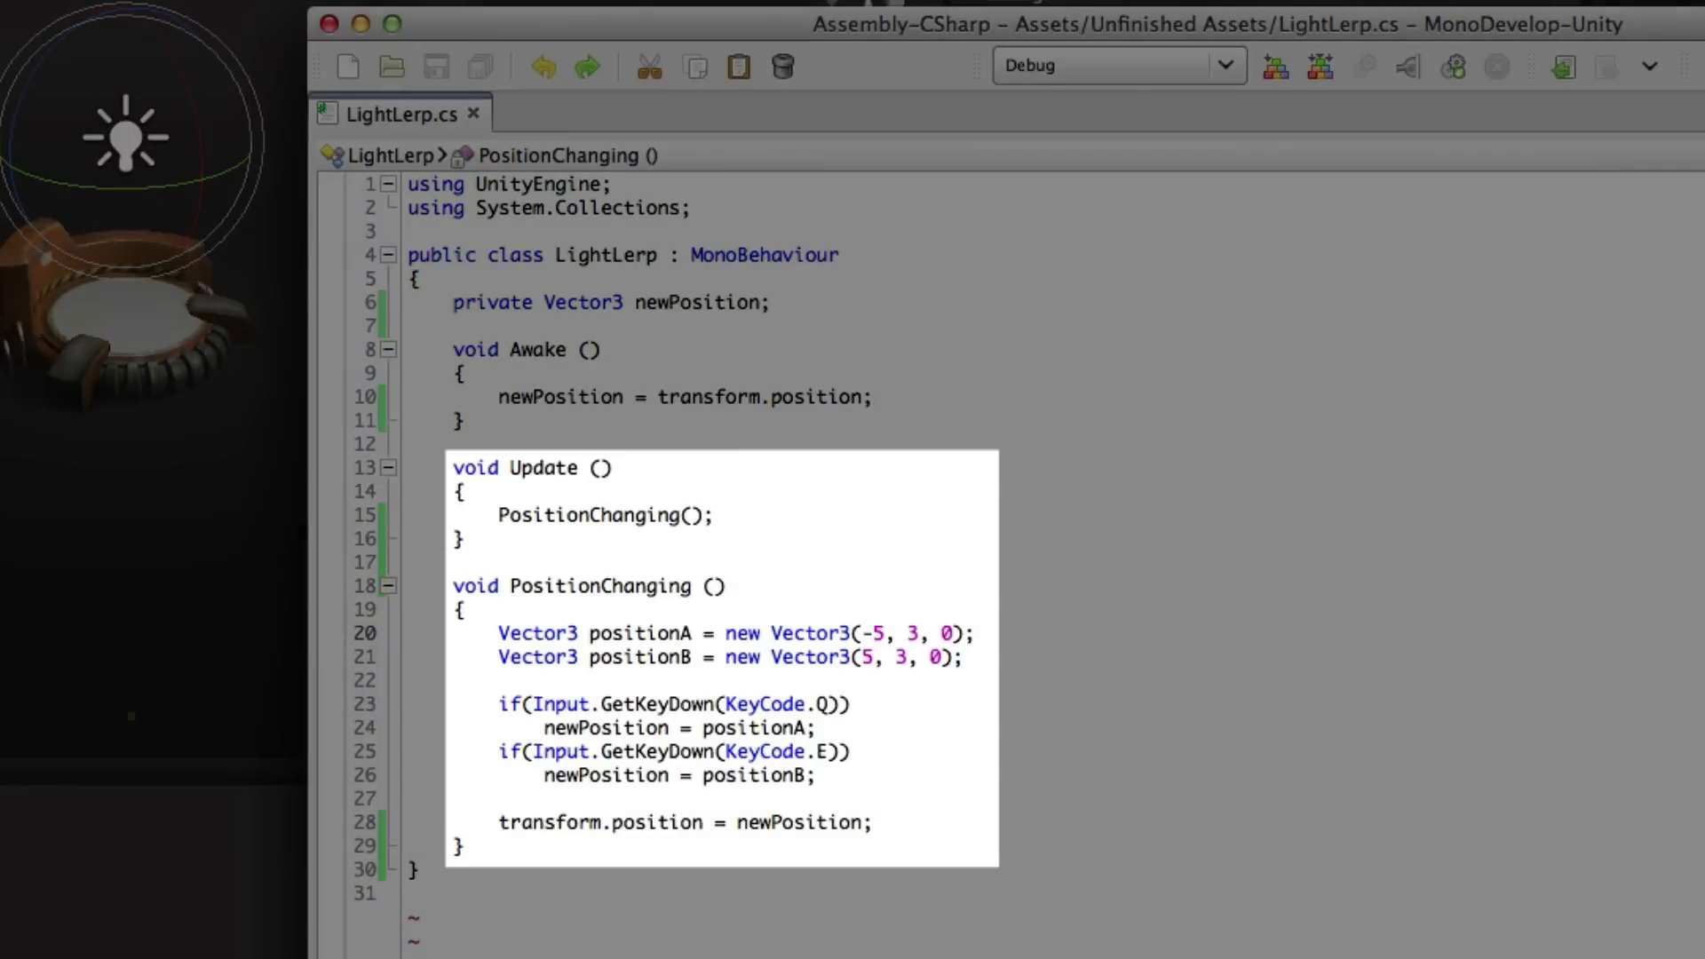
click(975, 632)
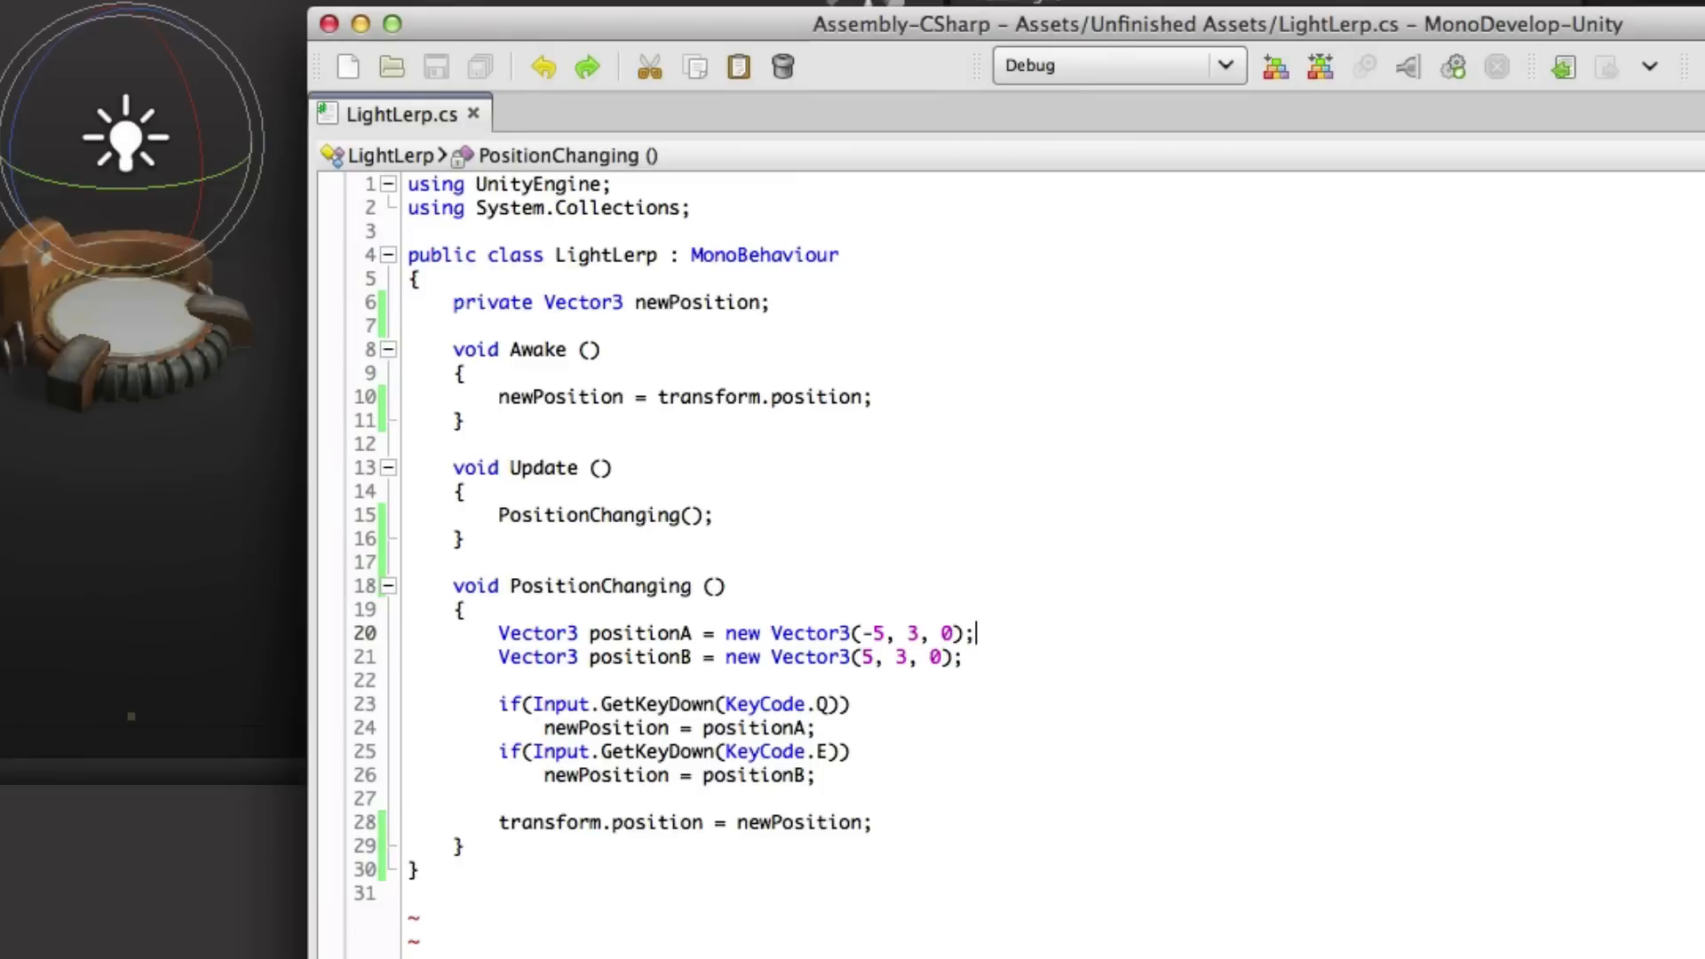
drag(497, 703, 860, 783)
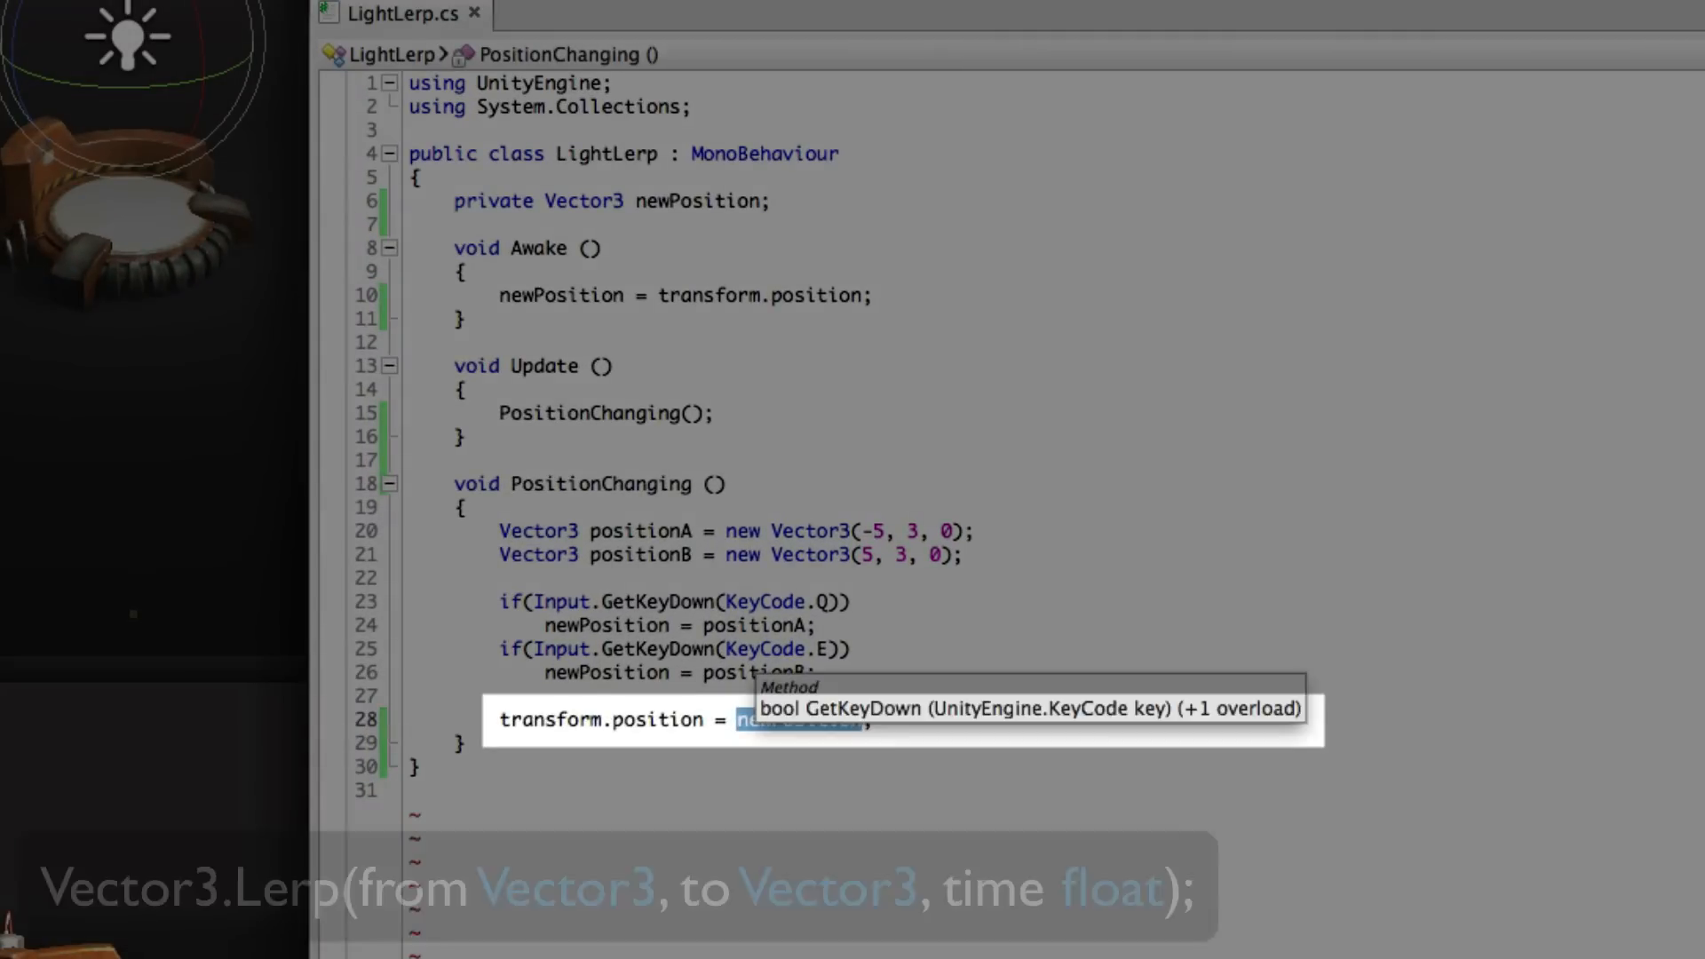
Write Vector3.Lerp(transform.position, newPosition, Time.deltaTime) as the light's new position.
text(Vector3.Lerp()
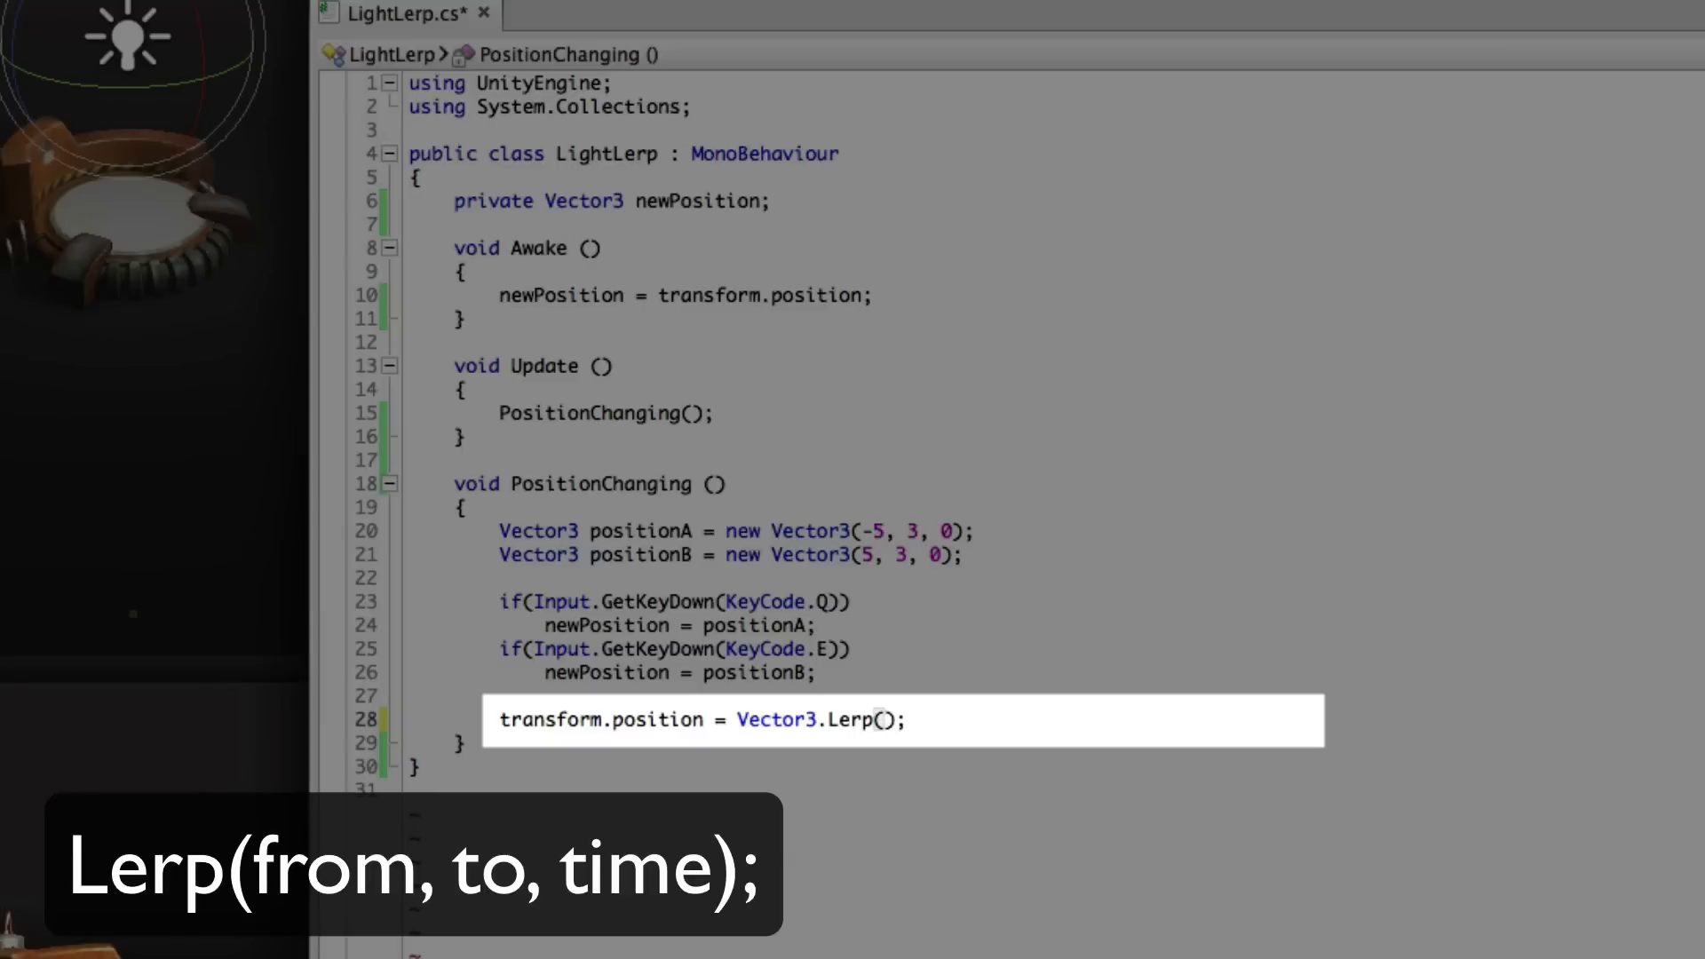
text(tr)
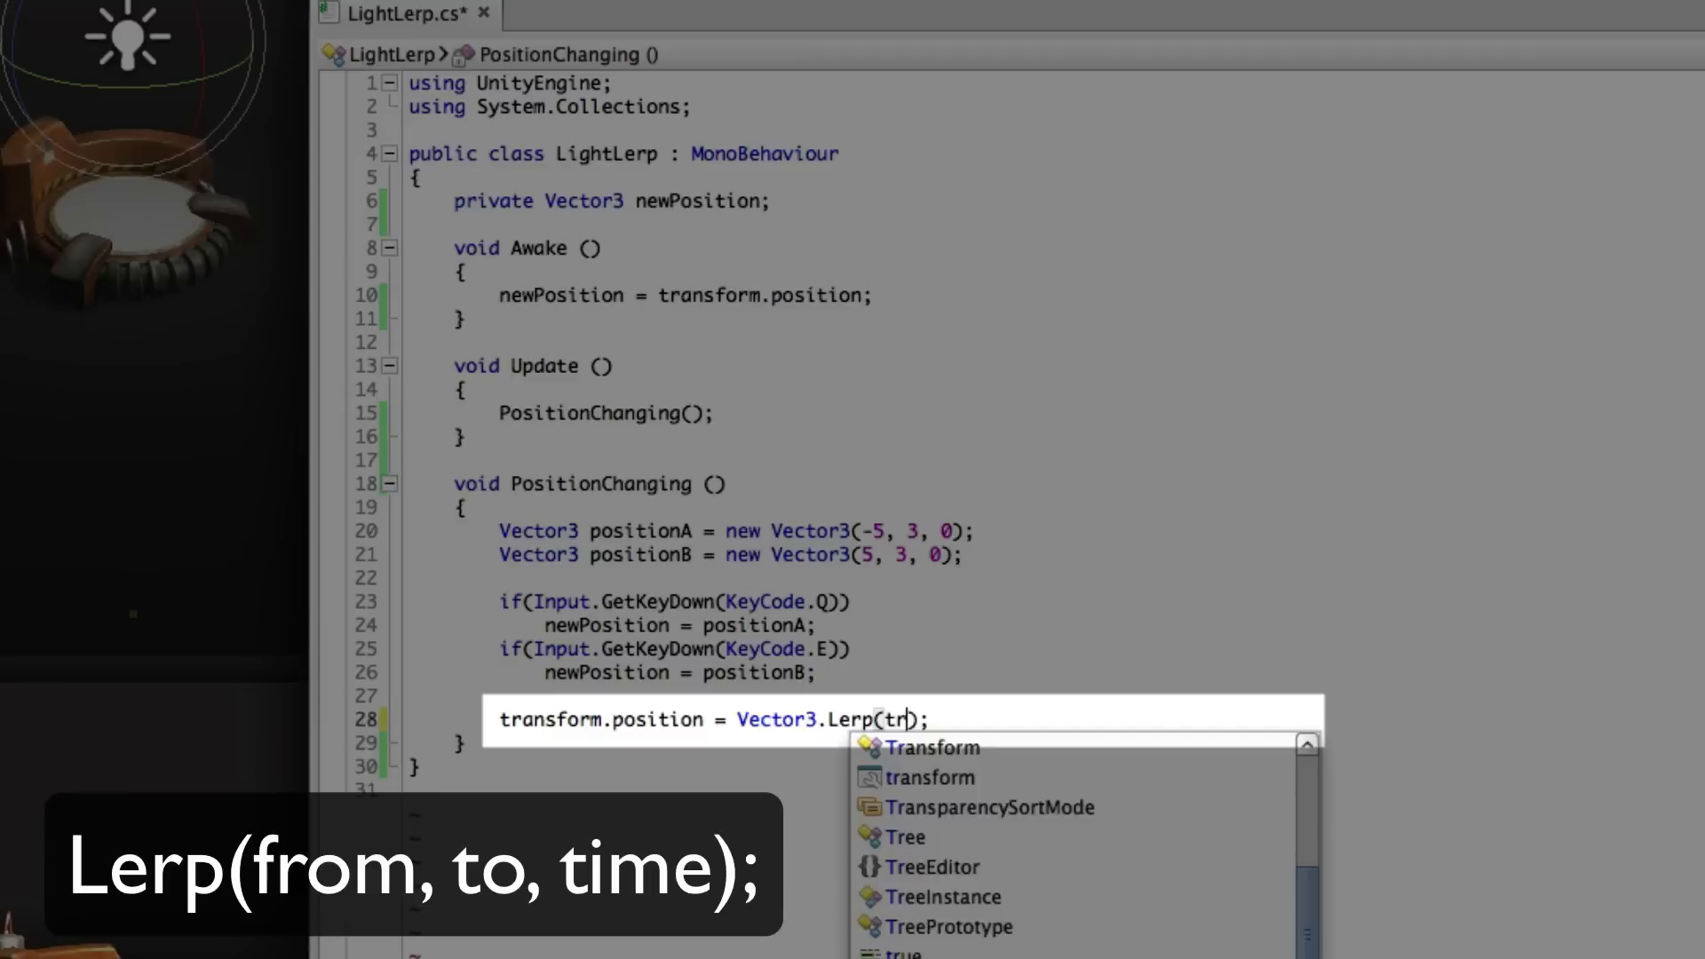
text(ansform.position,)
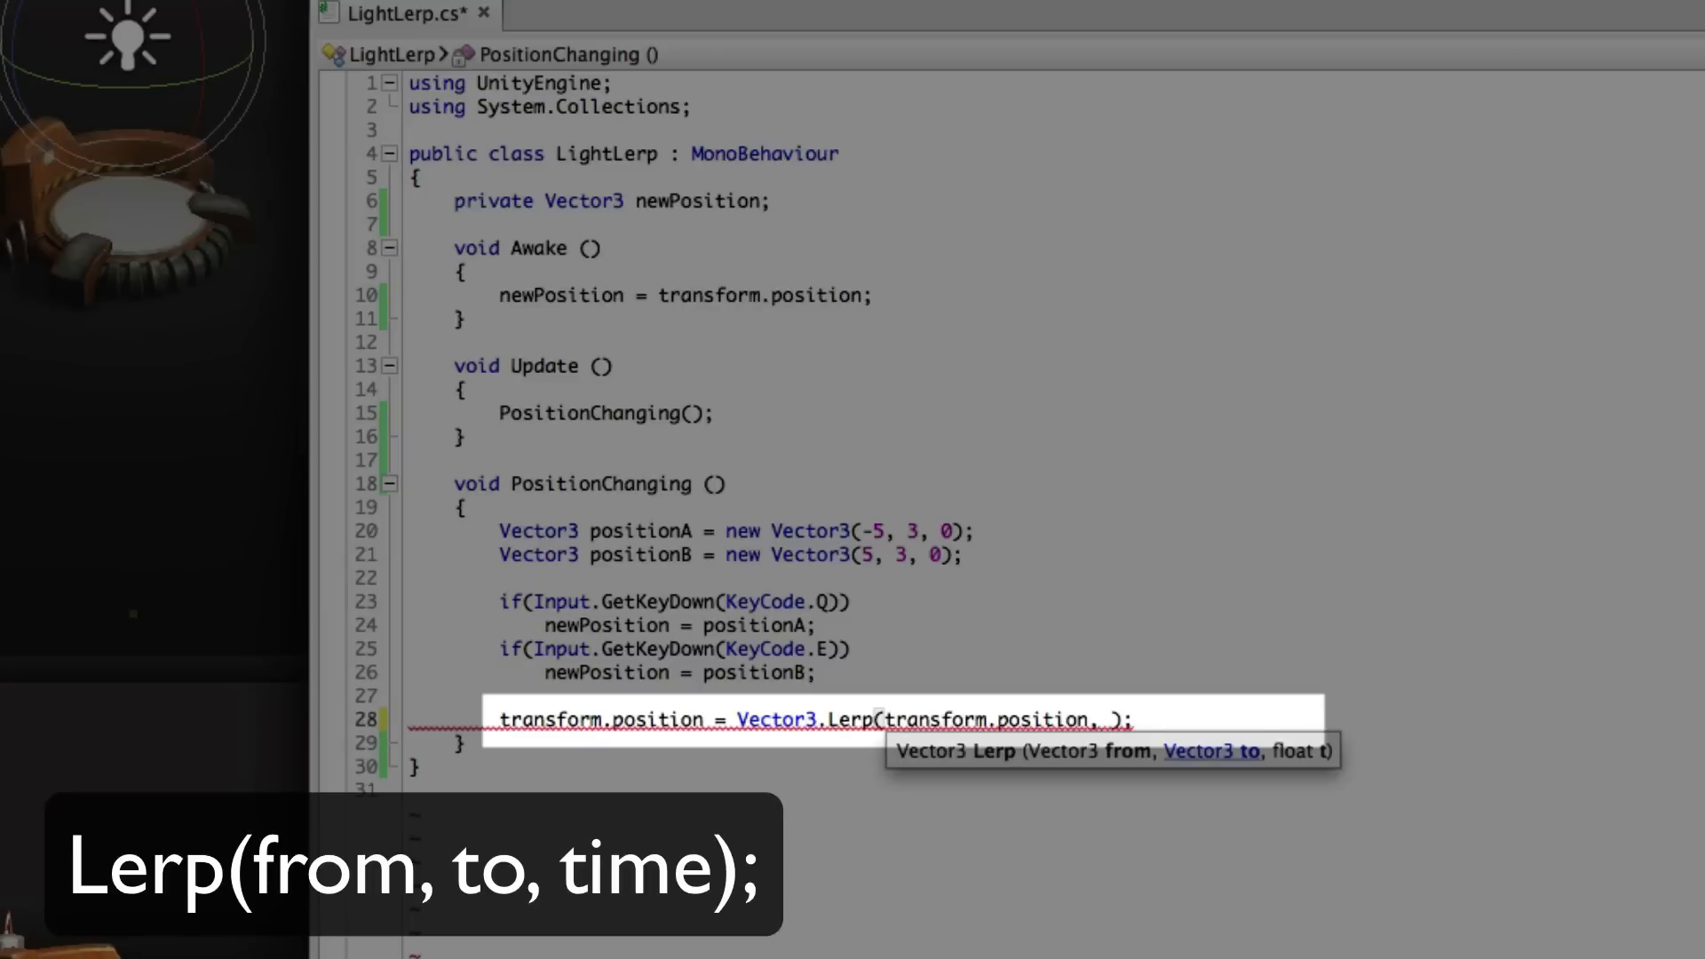
text(newPosition,)
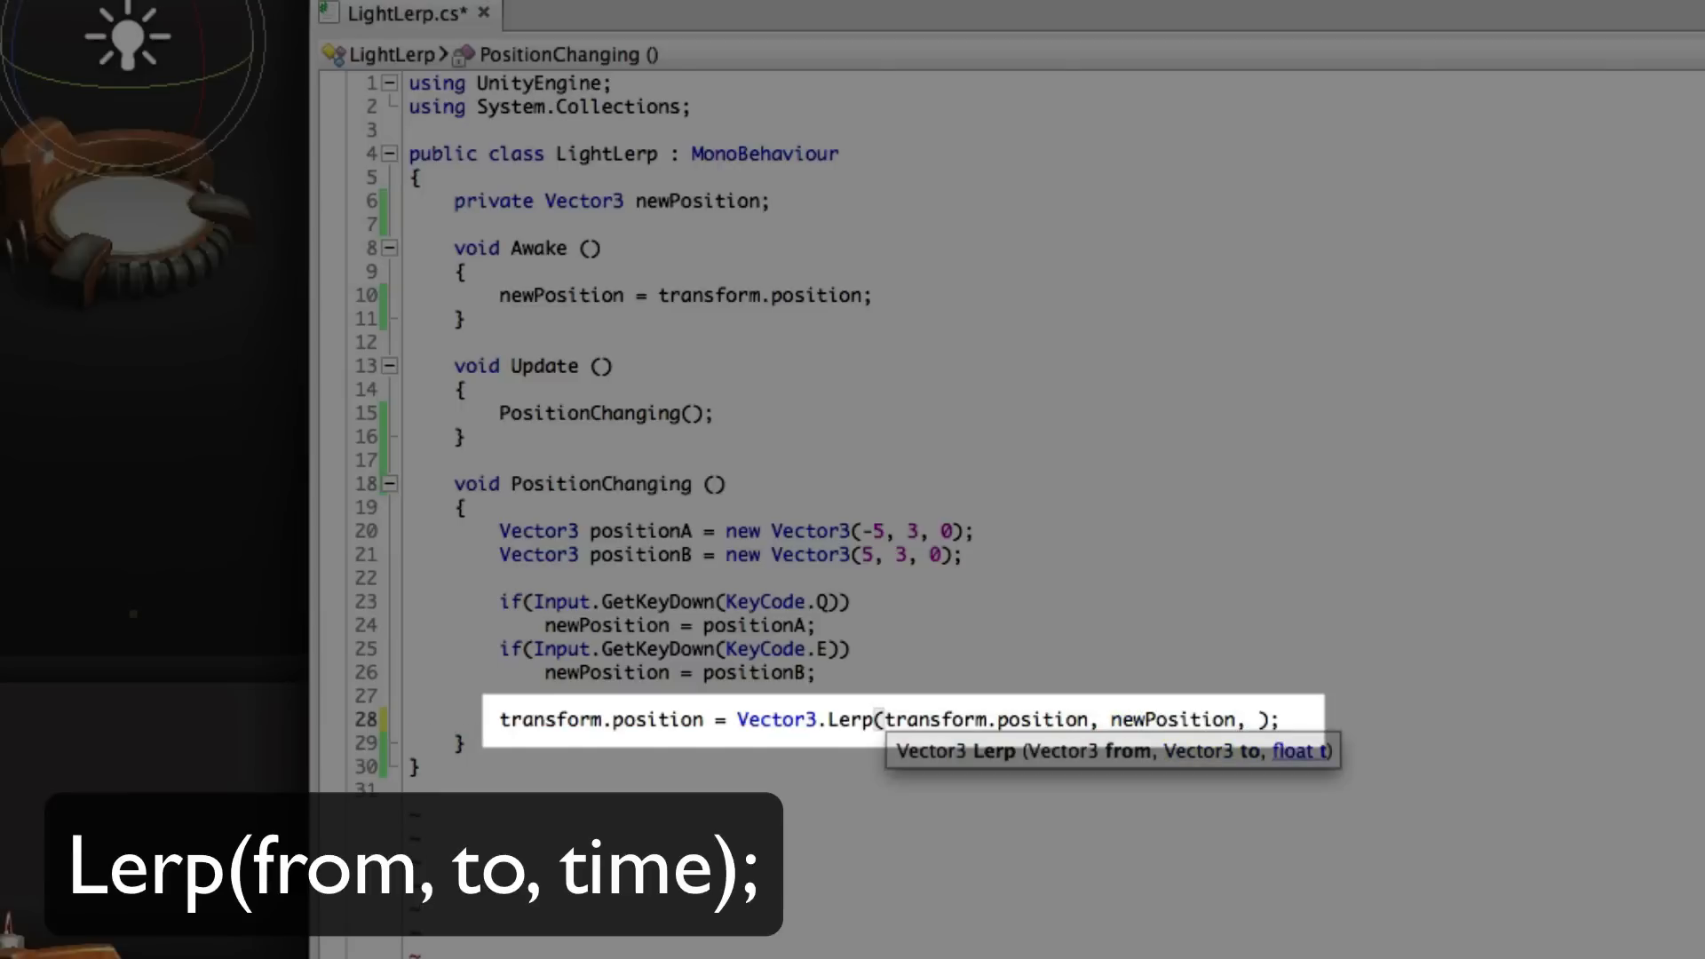
text(Time.deltaTime)
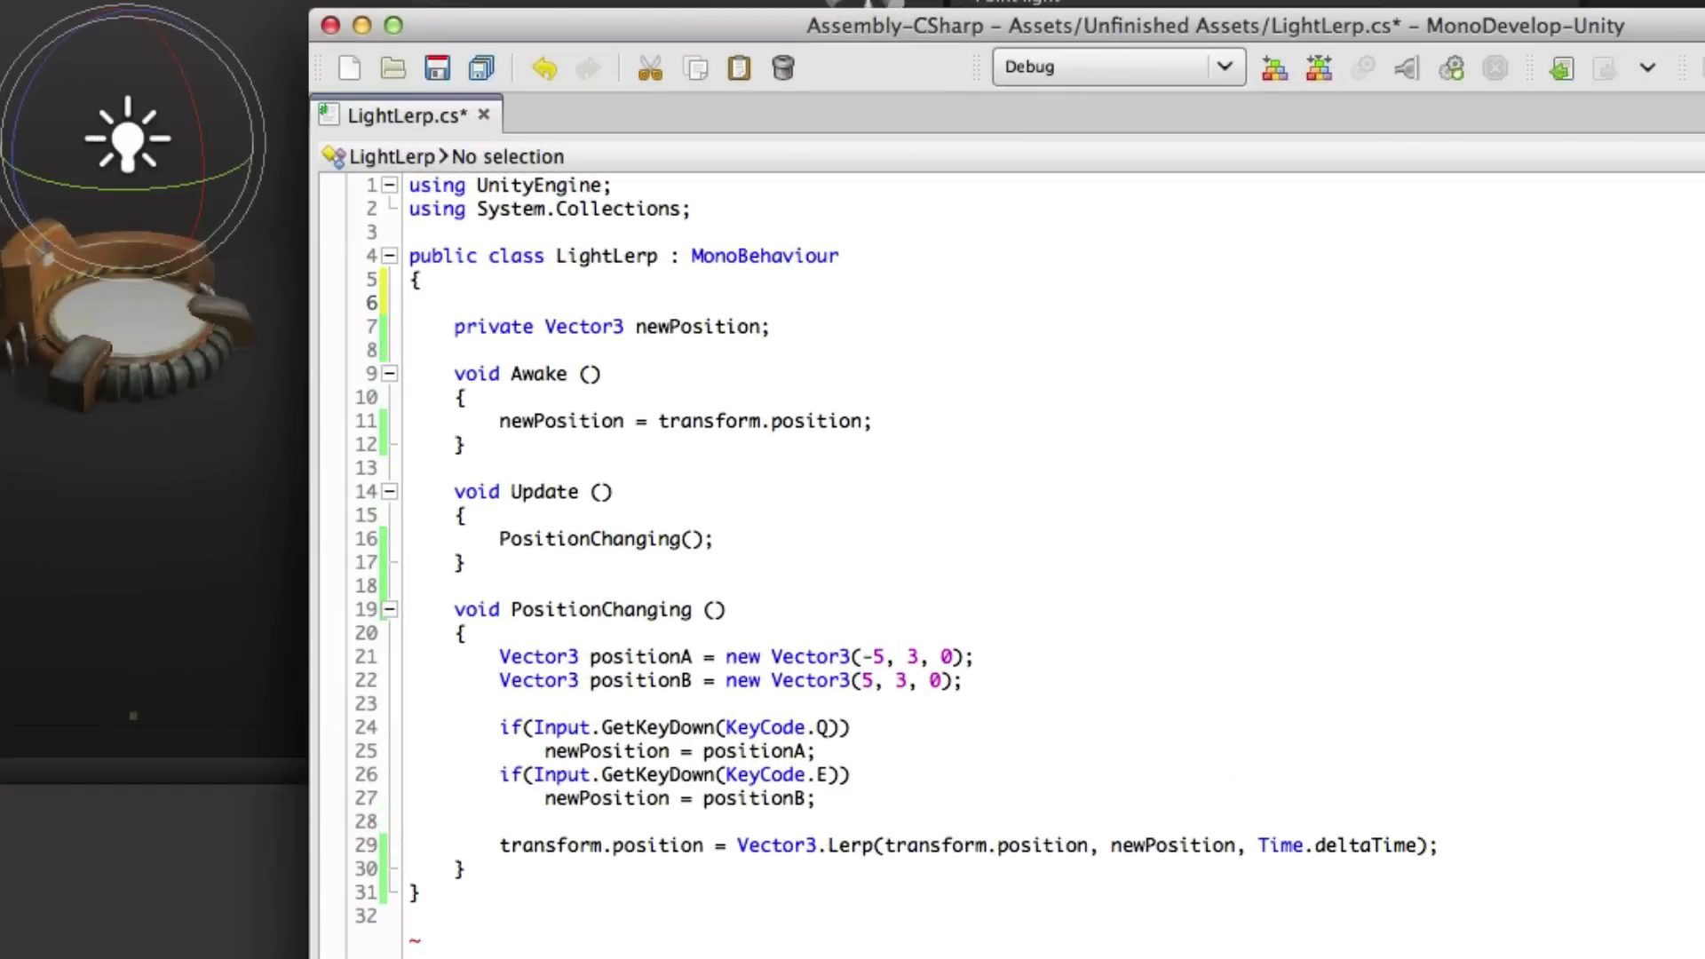
Declare public float smooth = 2 and scale the Lerp's Time.deltaTime by smooth.
text(public)
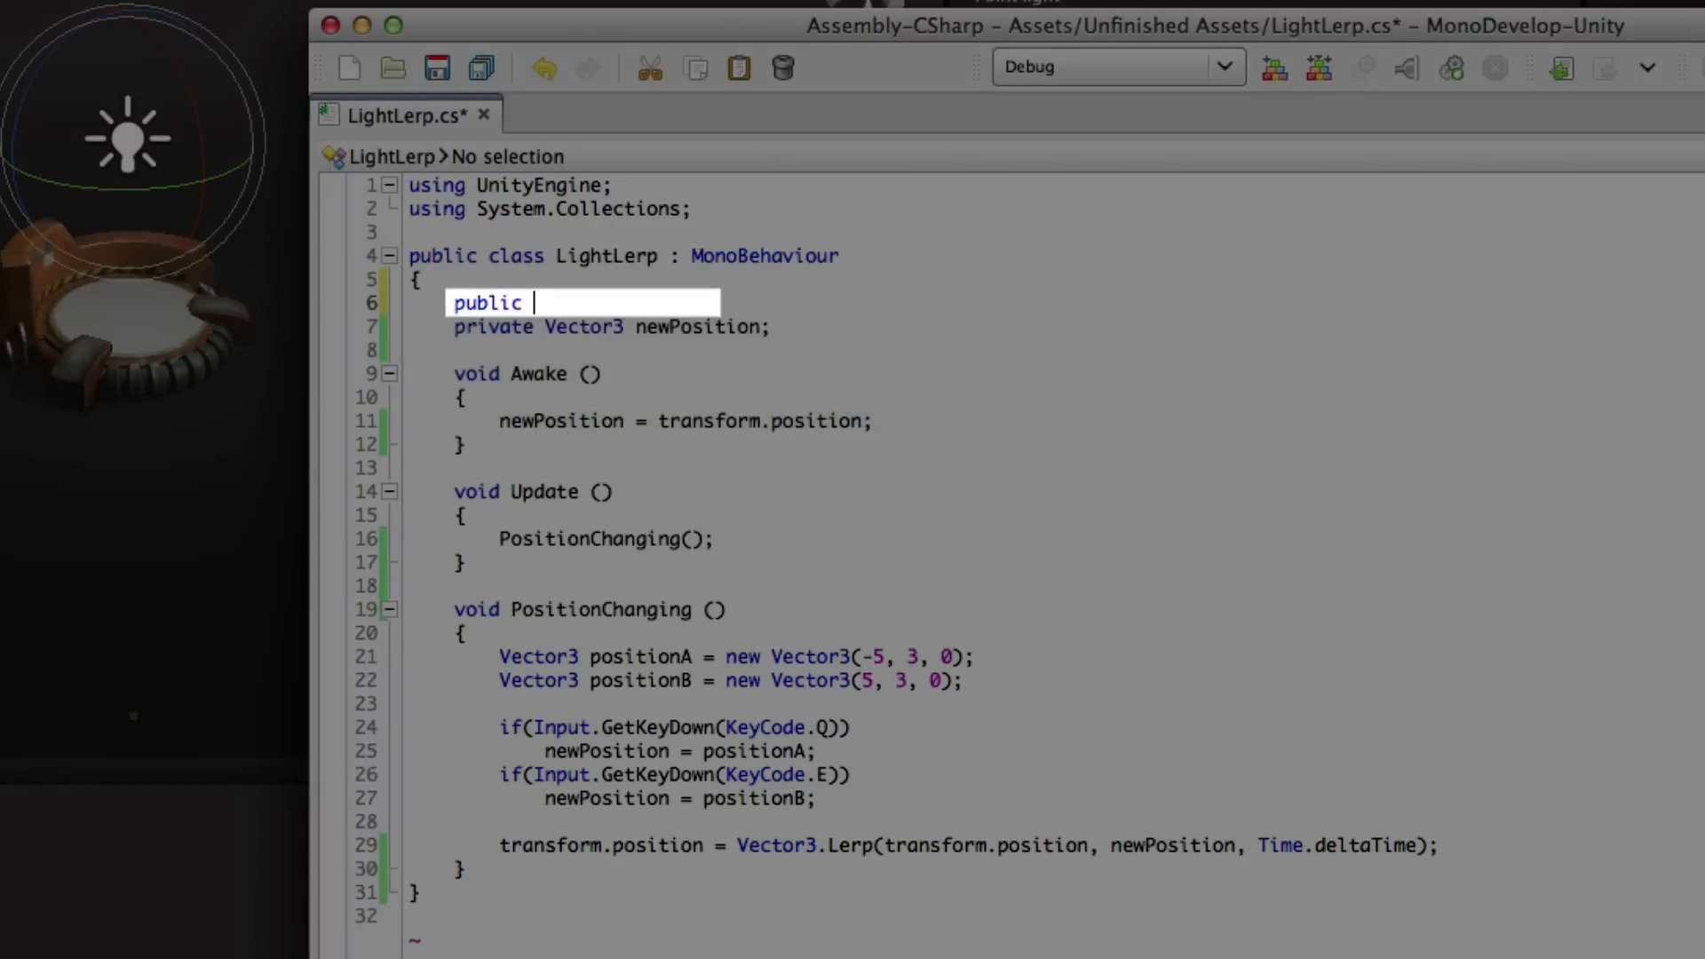
text(float smoo)
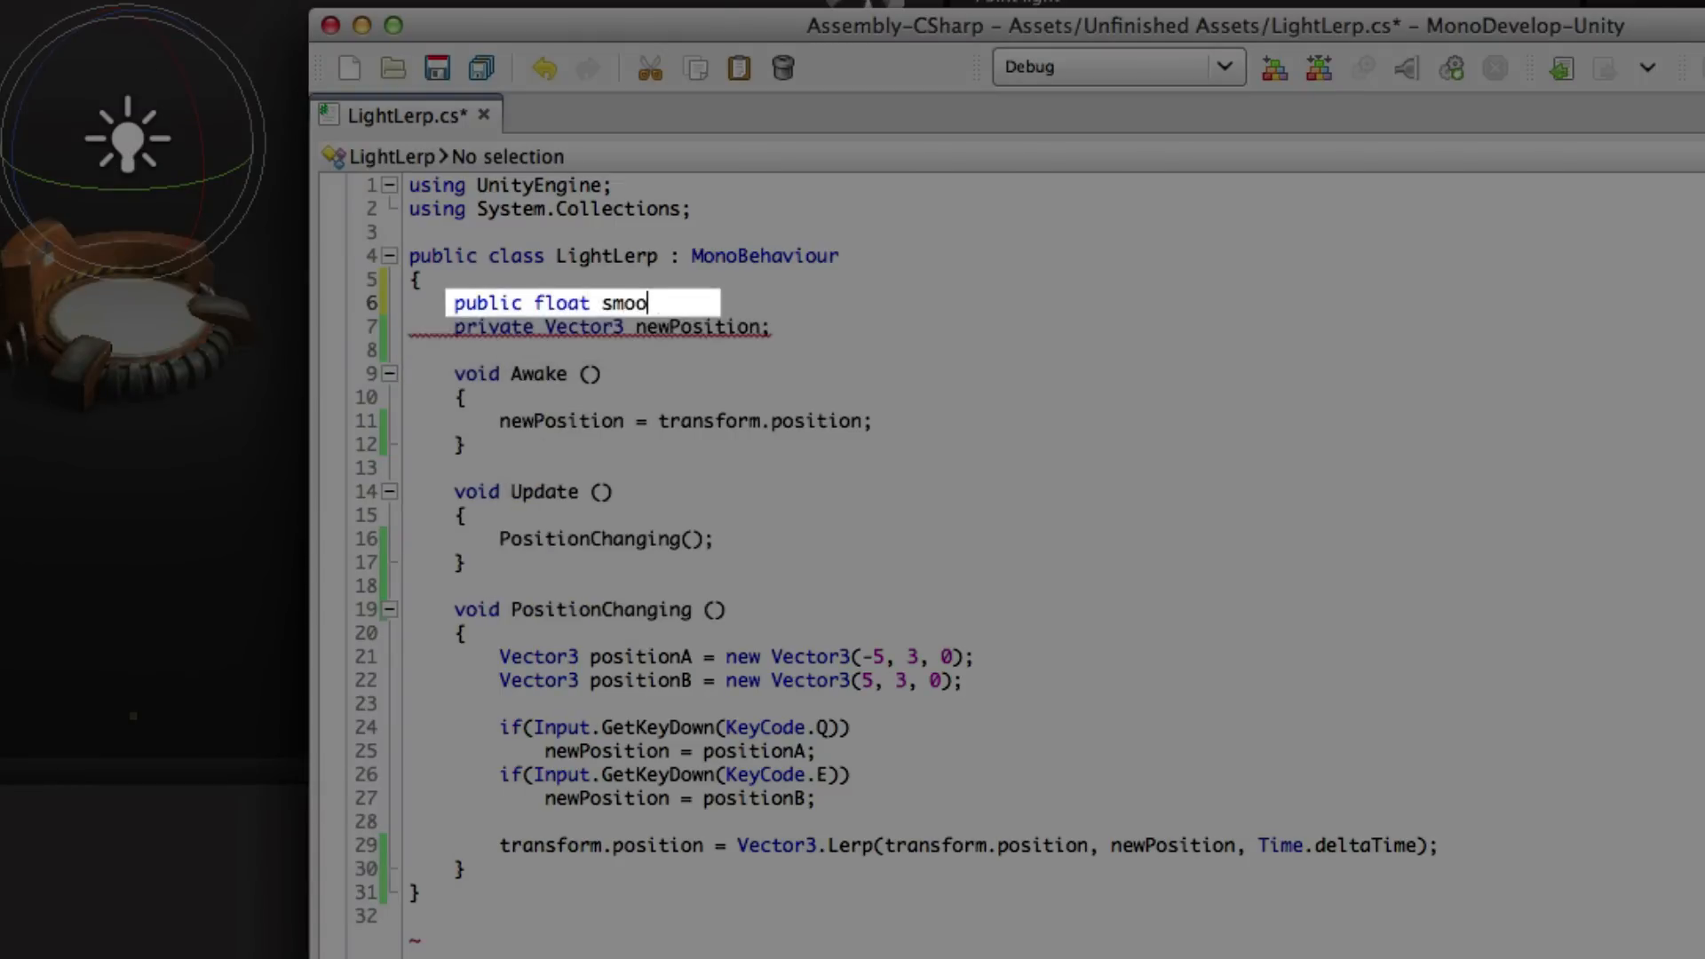
text(th =2;)
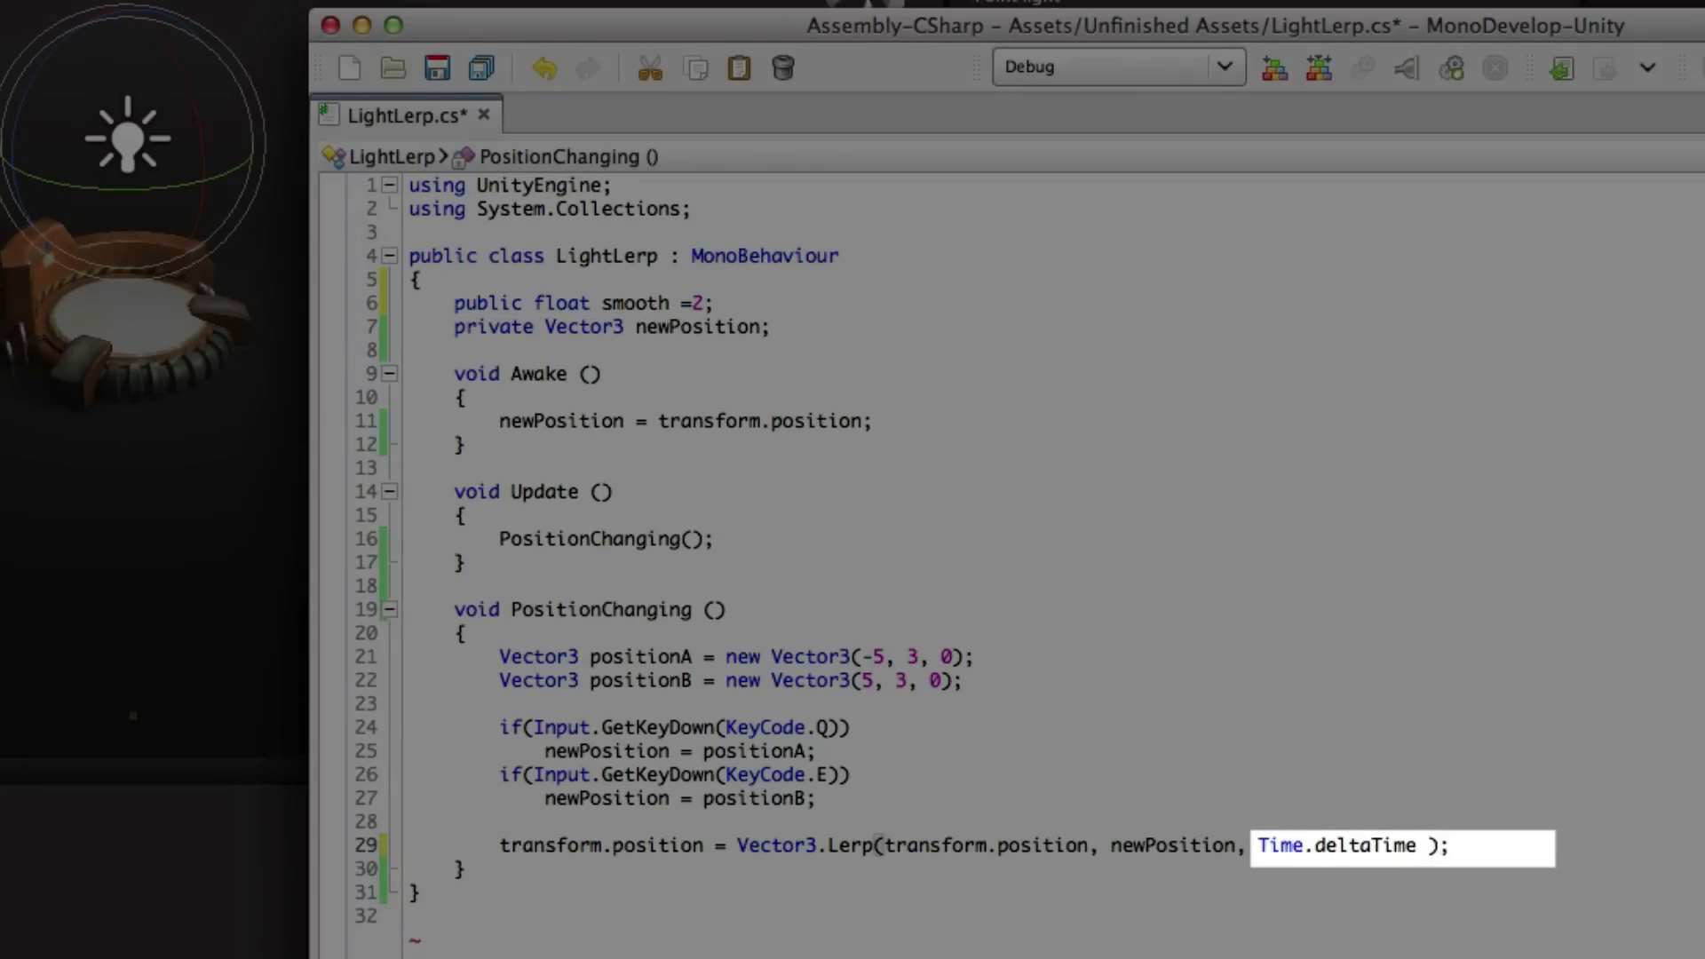
text(*)
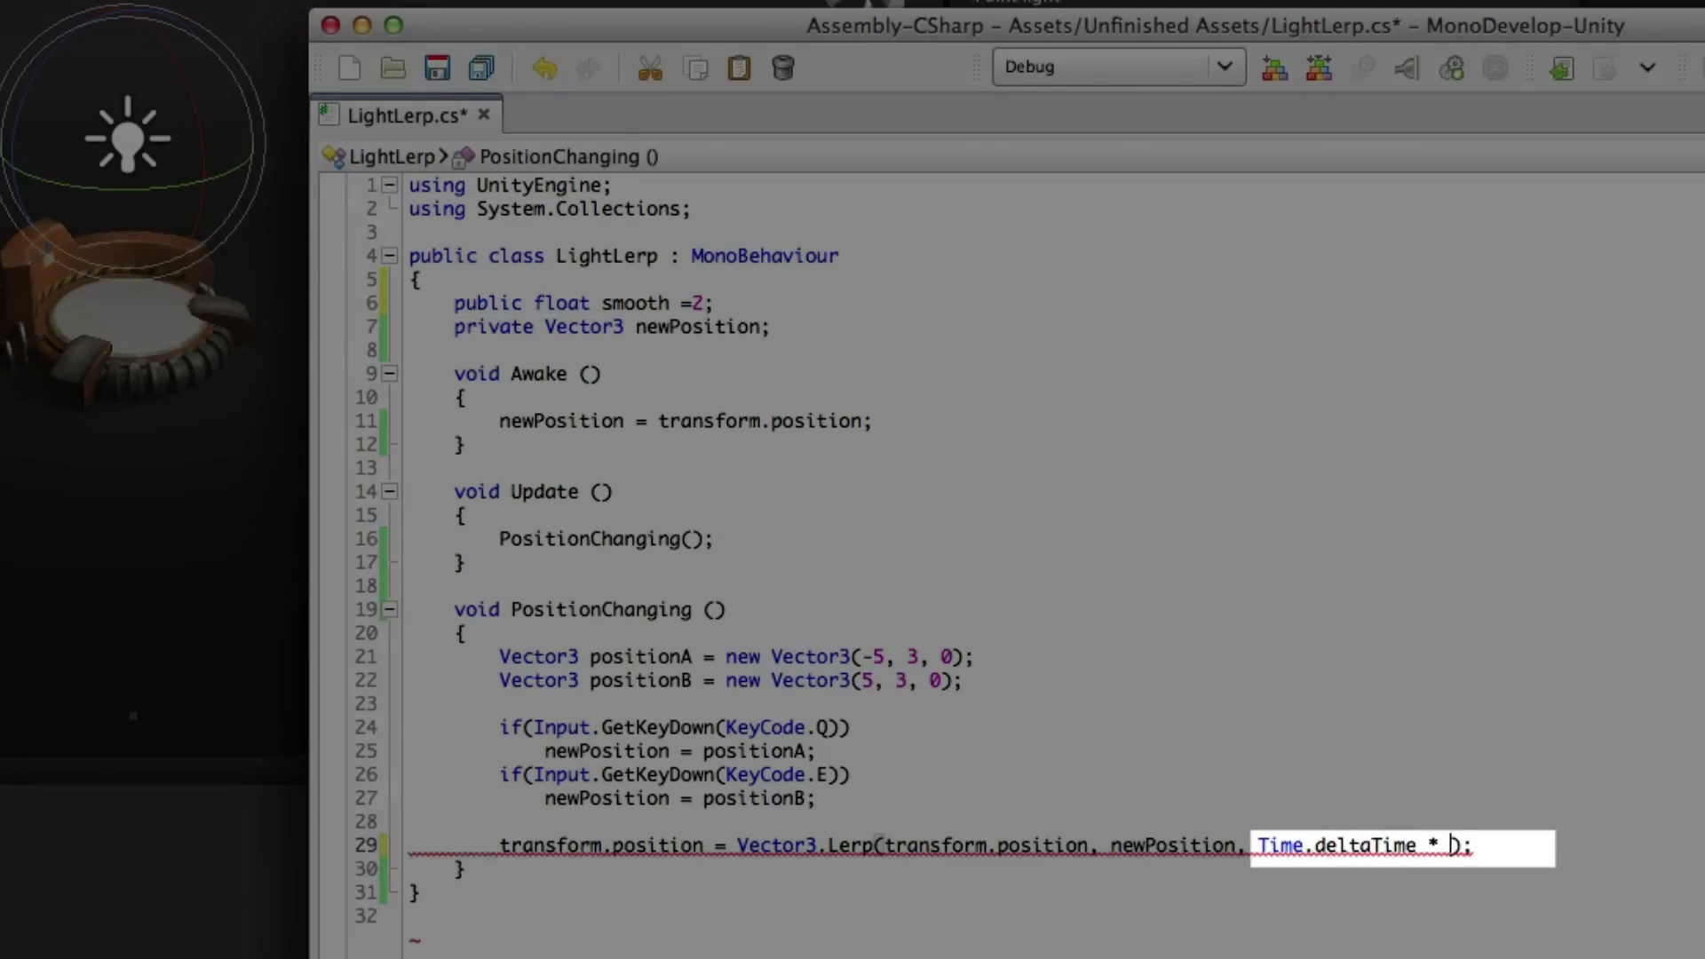
text(smooth)
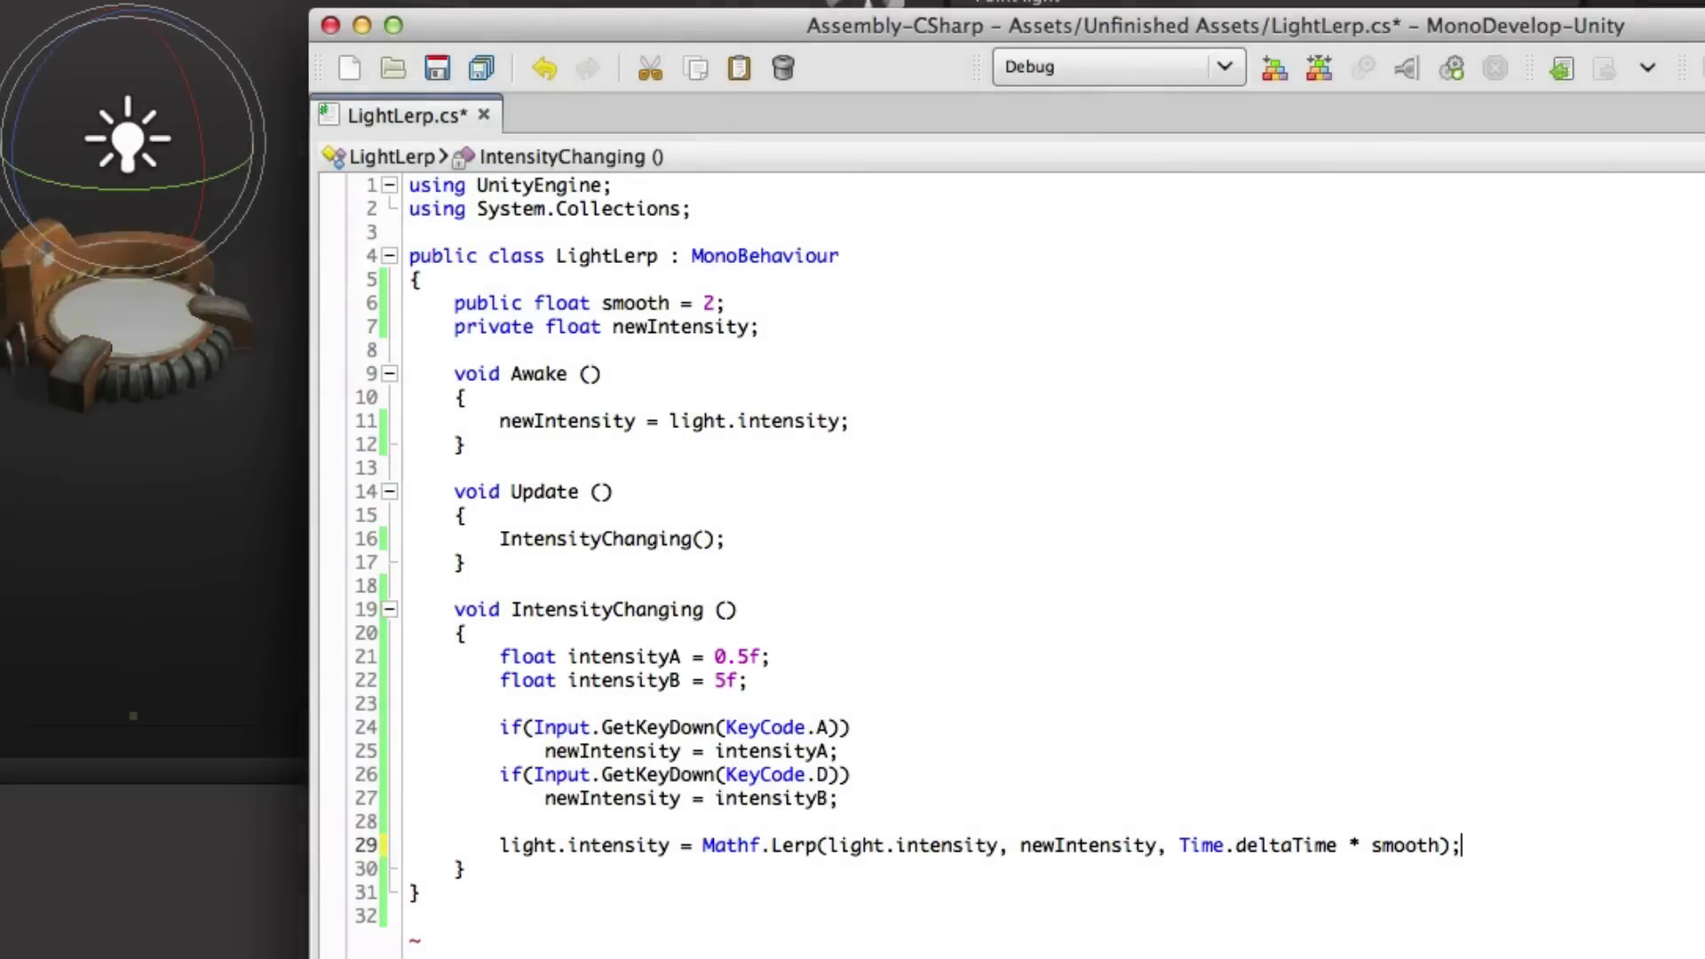
Rewrite the script to lerp light.intensity toward 0.5f or 5f with Mathf.Lerp on A/D.
drag(501, 720, 836, 805)
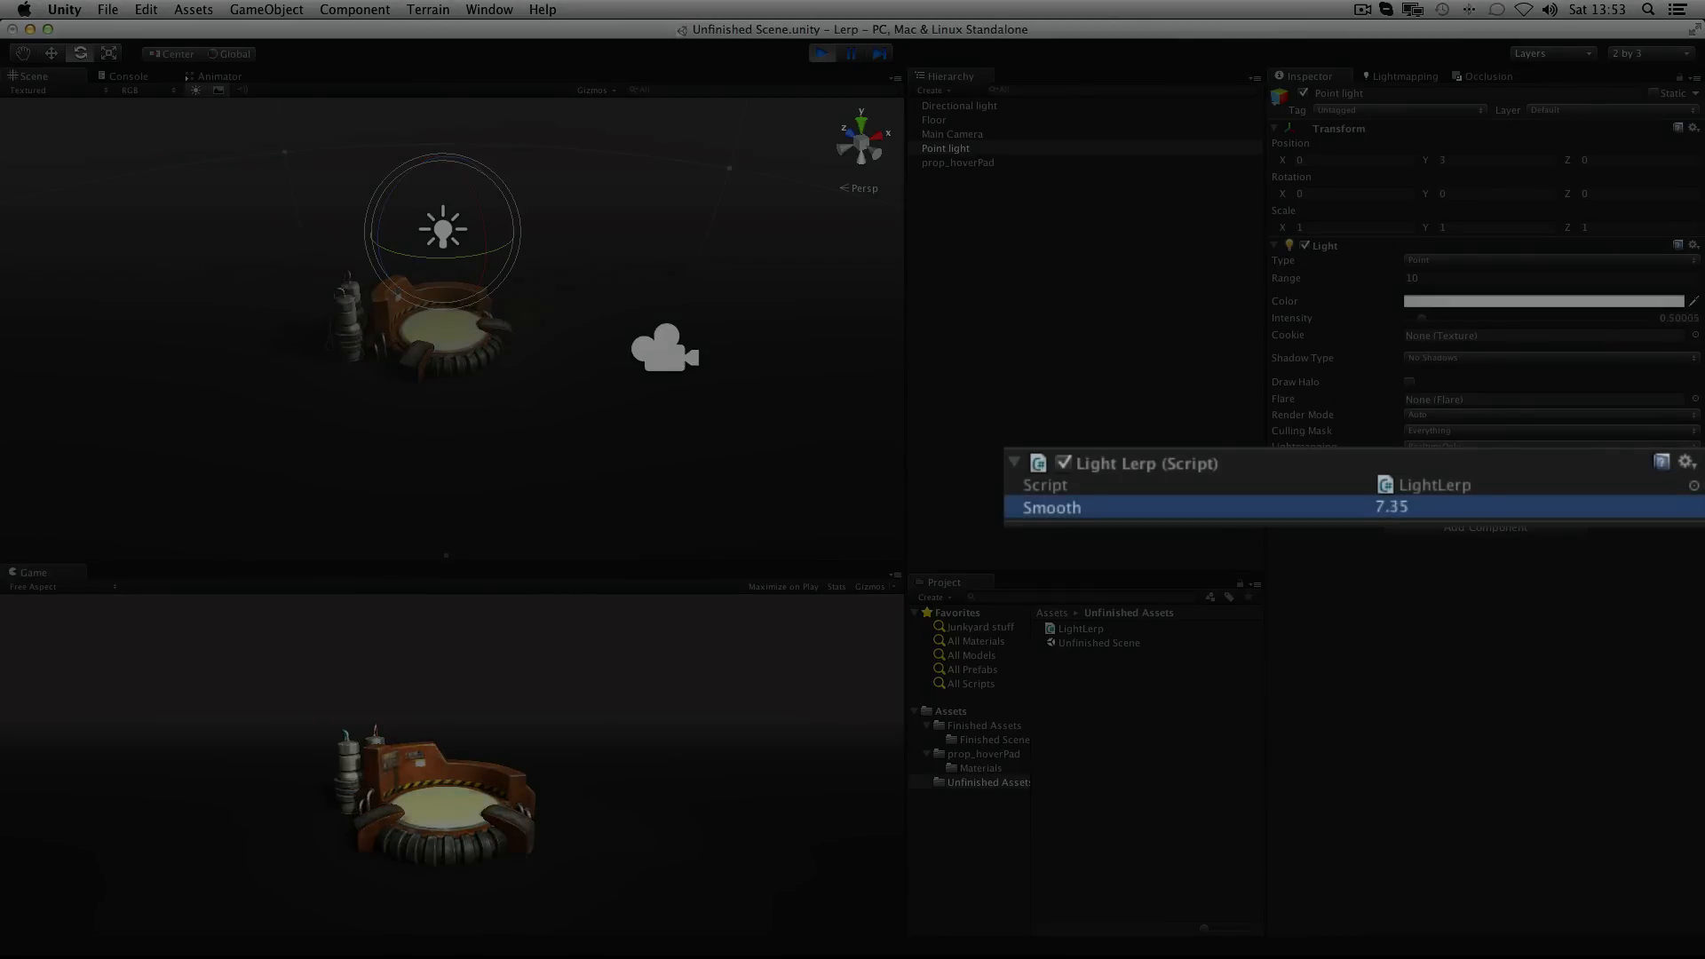
Run the scene in Play mode with the Light Lerp Smooth value at 7.35.
click(832, 51)
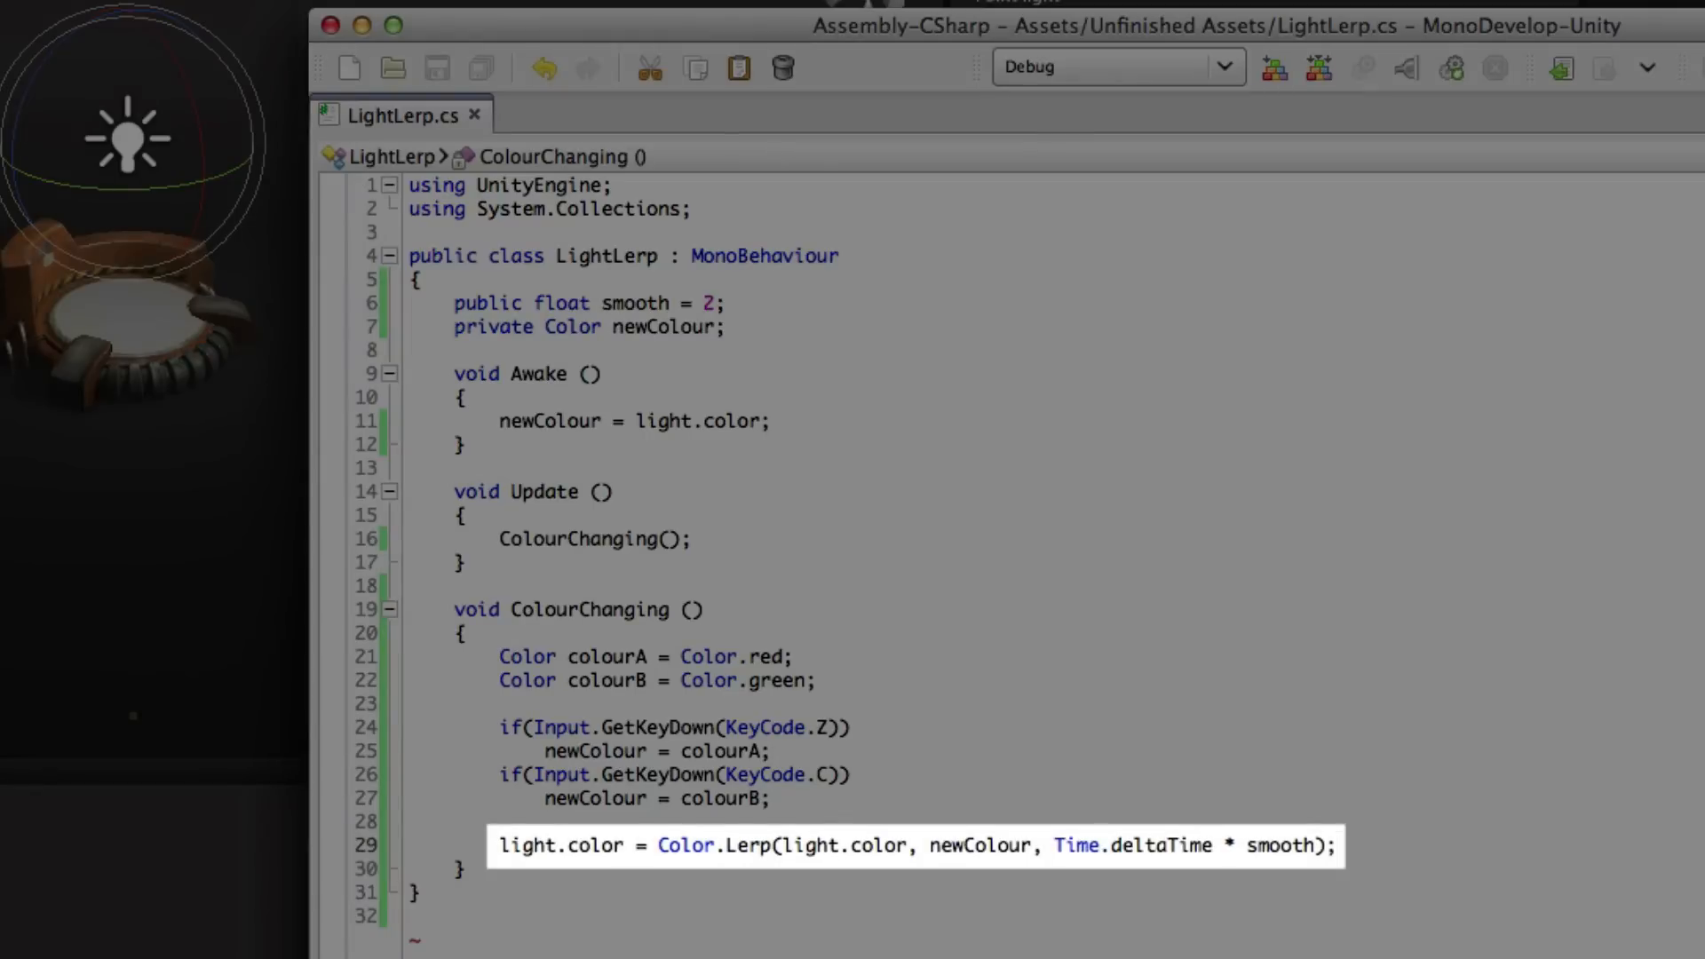
Lerp light.color between Color.red and Color.green on Z/C, then see the light turn red in Play mode.
double_click(838, 845)
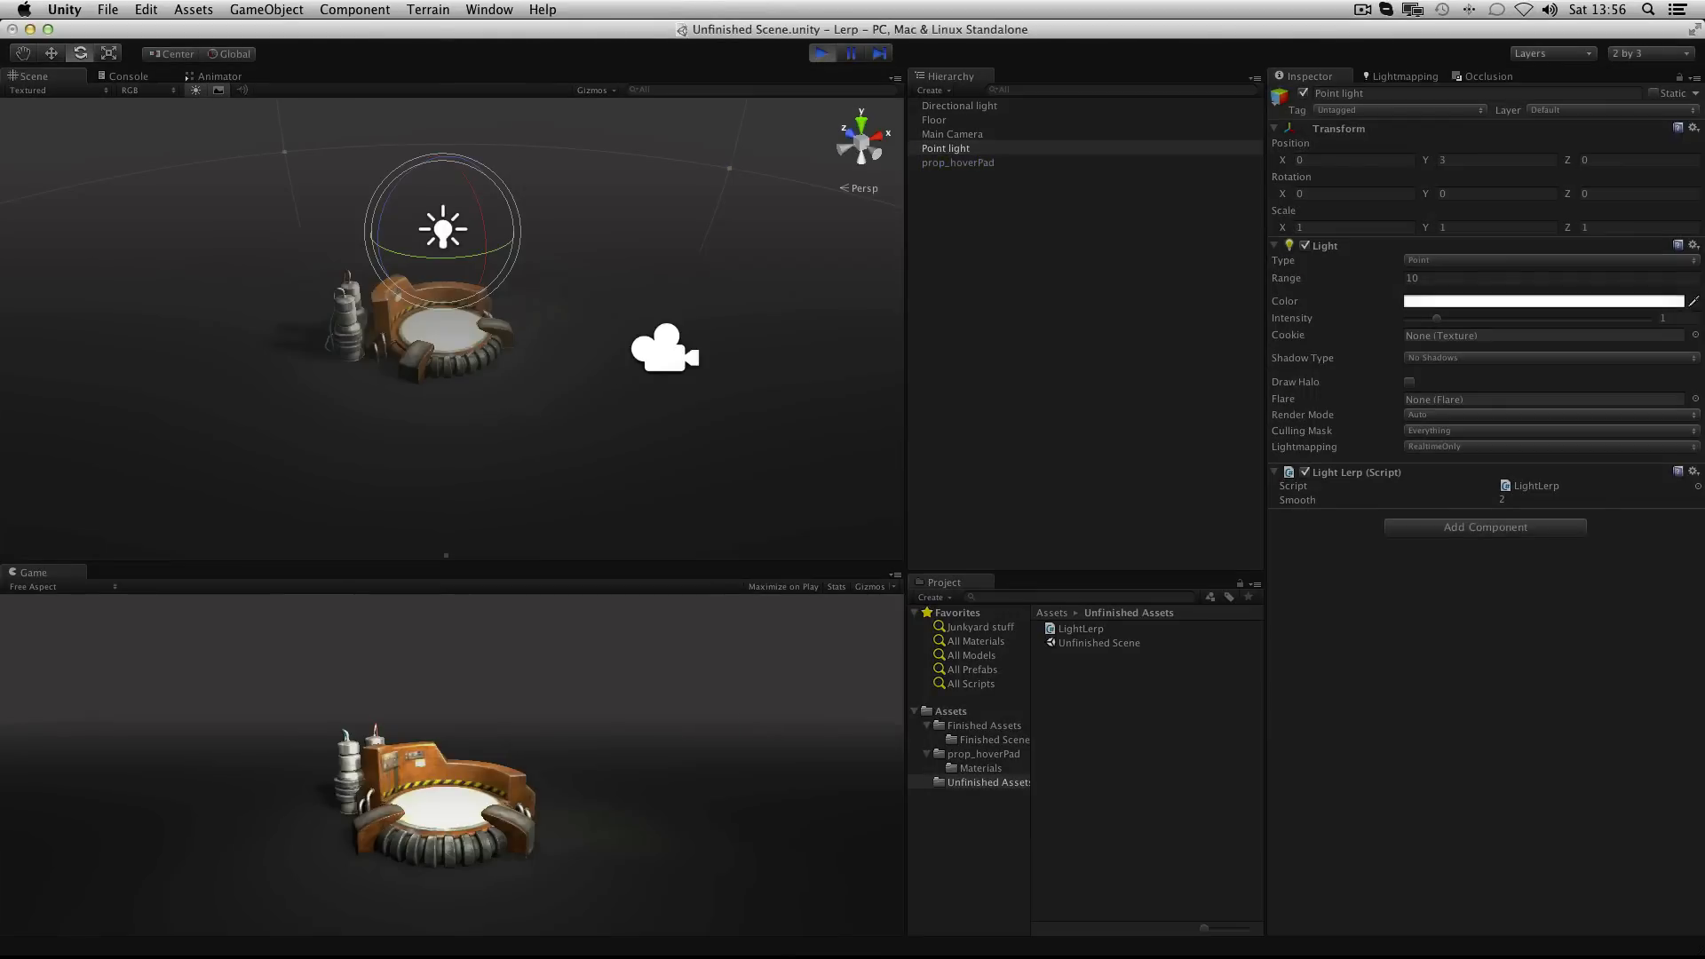
click(1542, 301)
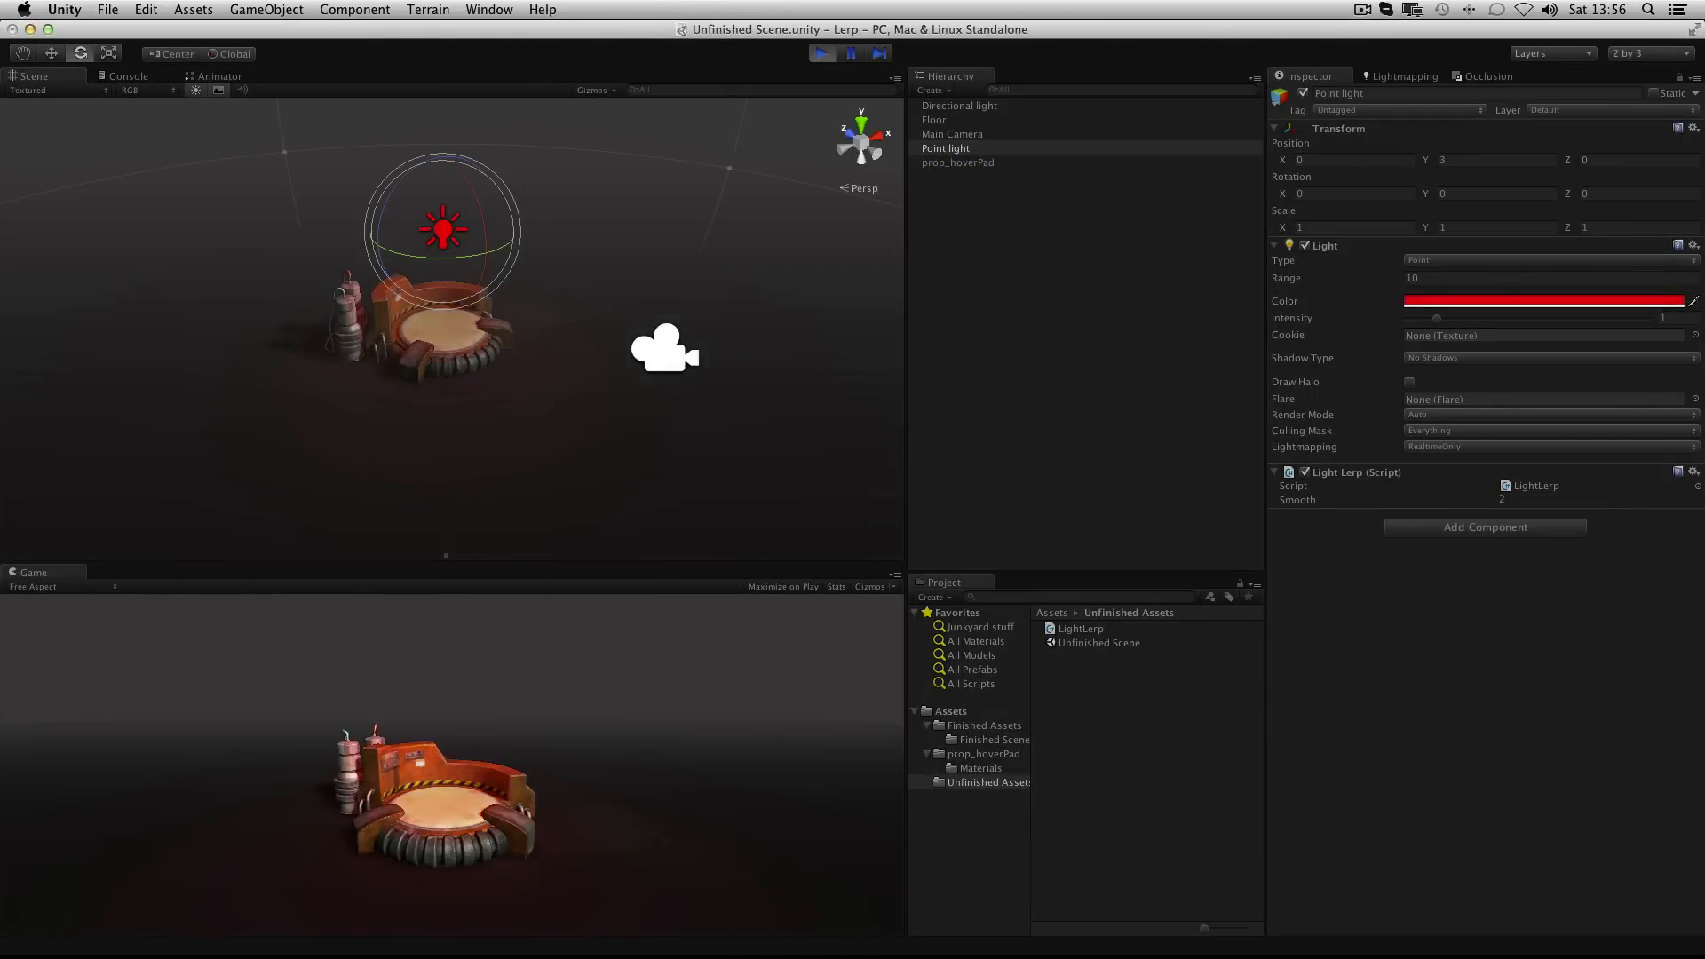